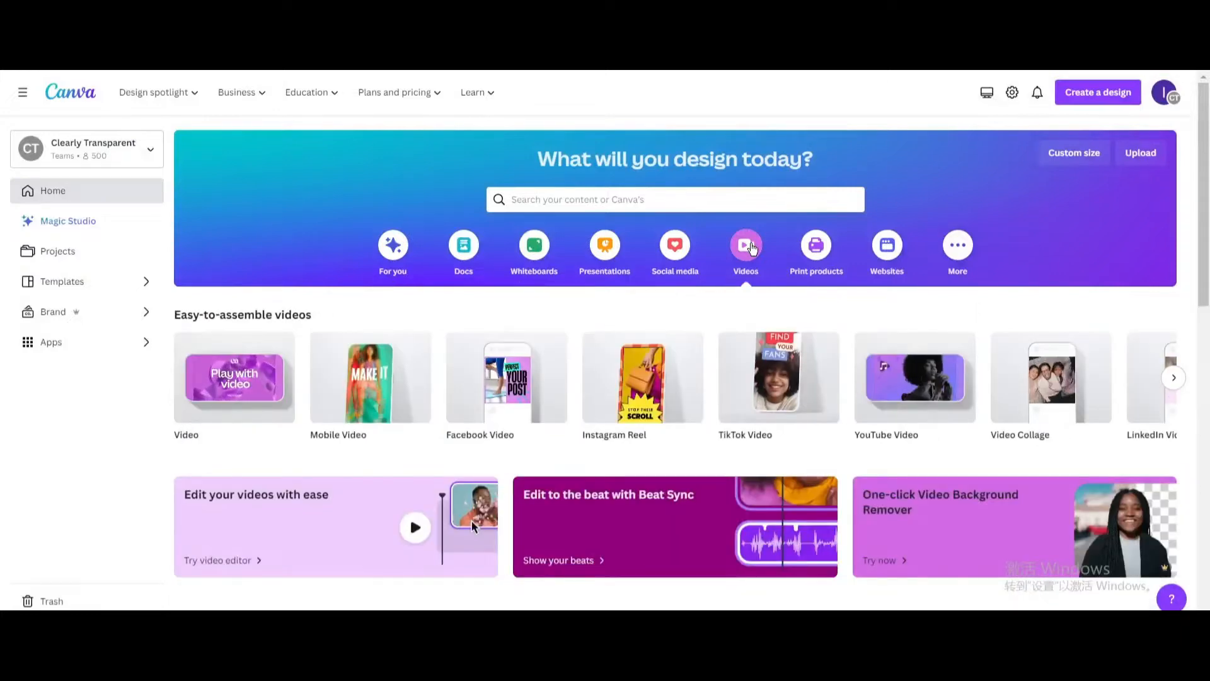
Create a new blank video design from the Videos option on the home page.
left_click(744, 251)
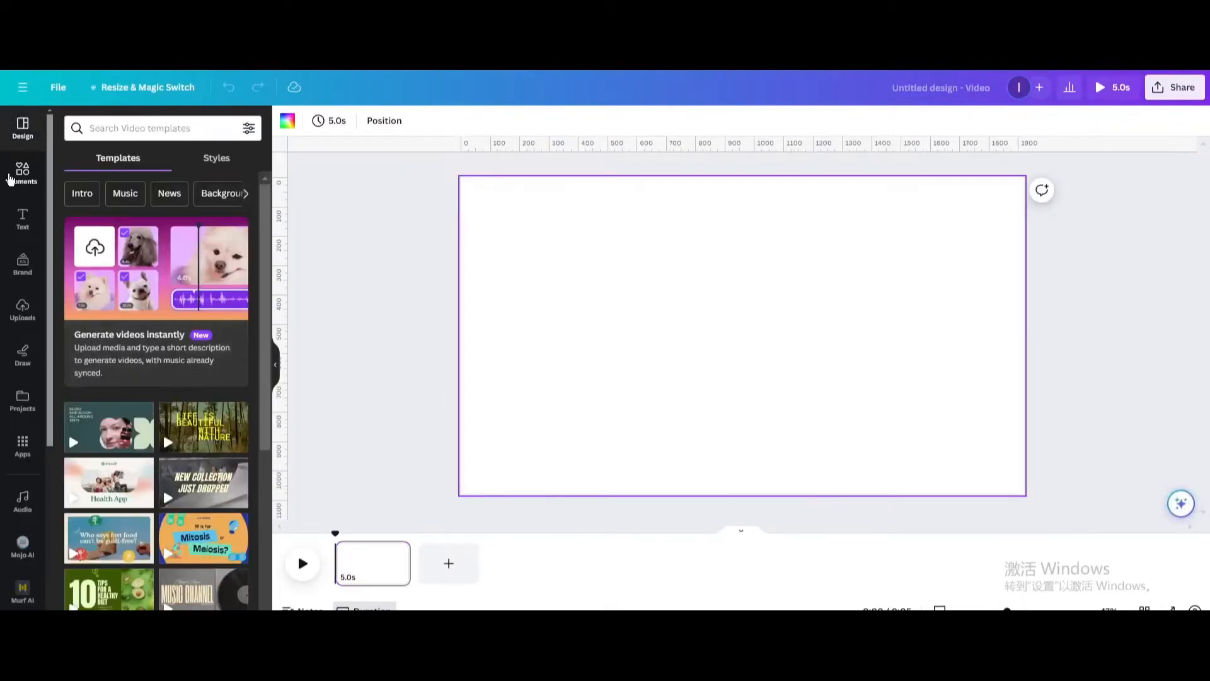
Add the recently used hiker-in-autumn-forest clip from Elements to fill the page.
left_click(23, 174)
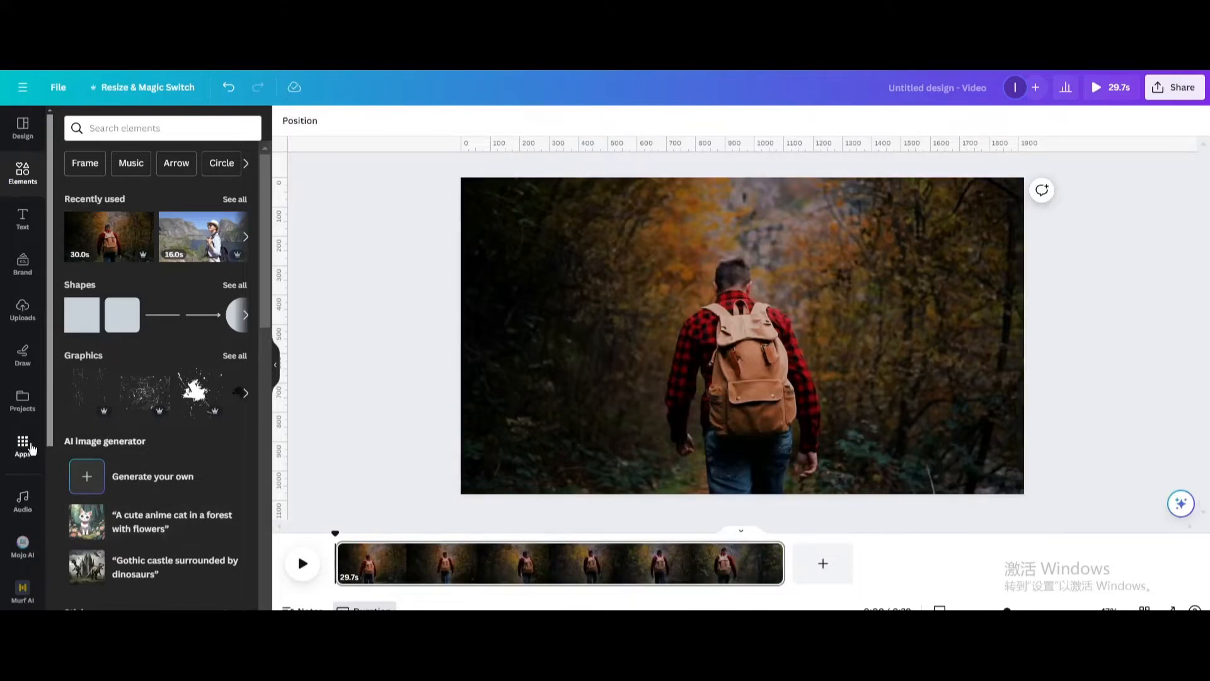
Search the Apps panel for 'audio' and launch the Audio app.
left_click(23, 444)
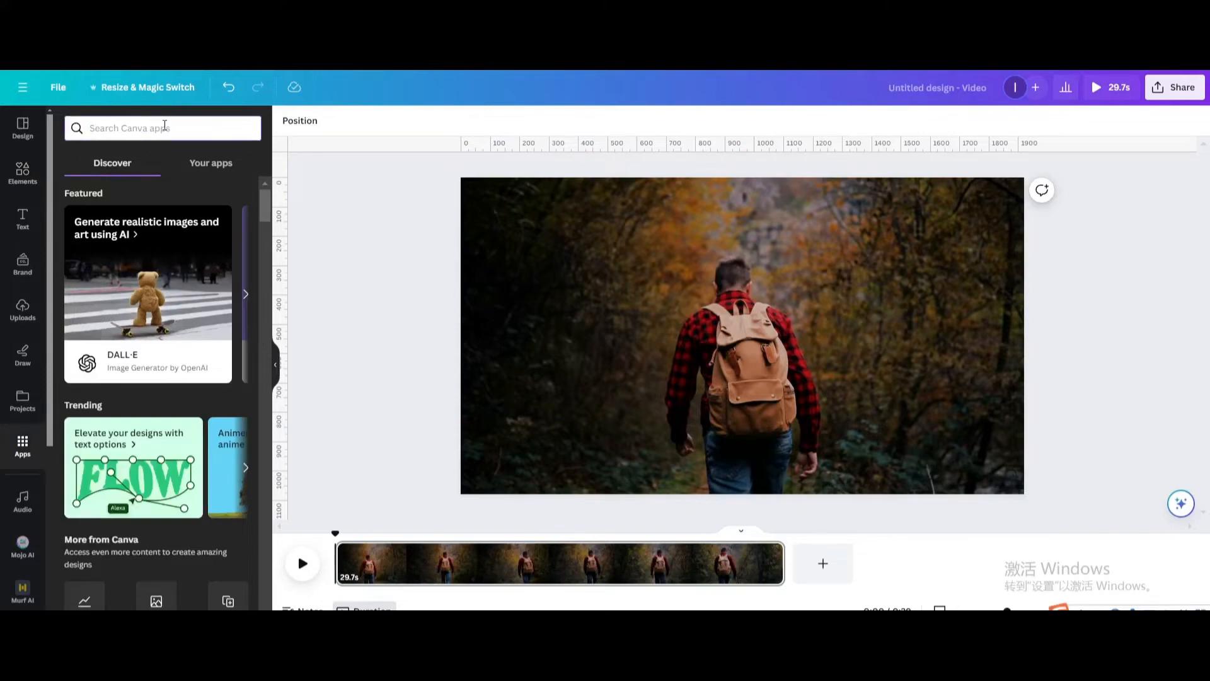
type("a")
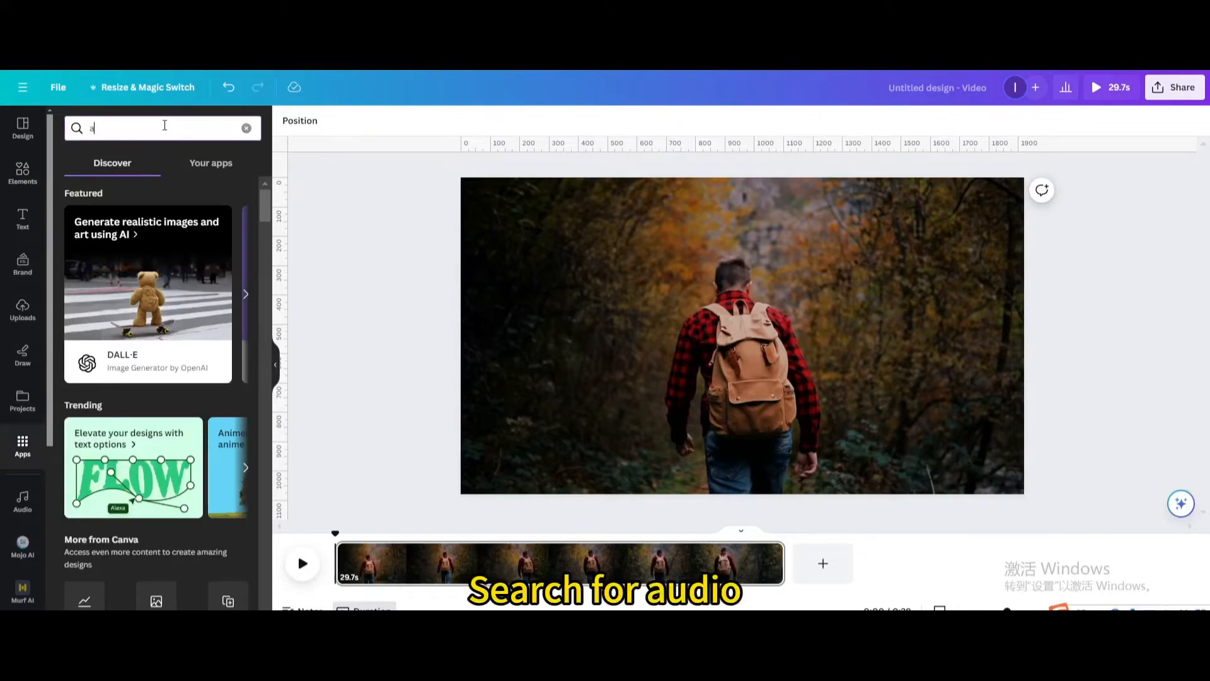
type("udio")
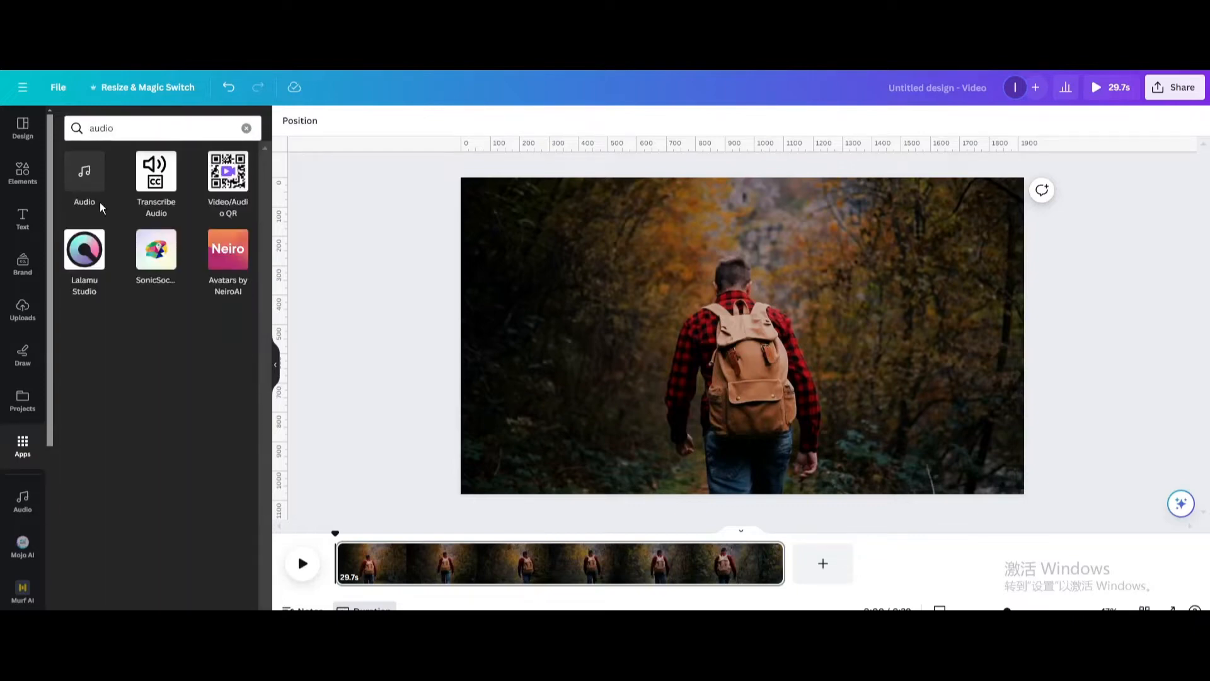
left_click(84, 182)
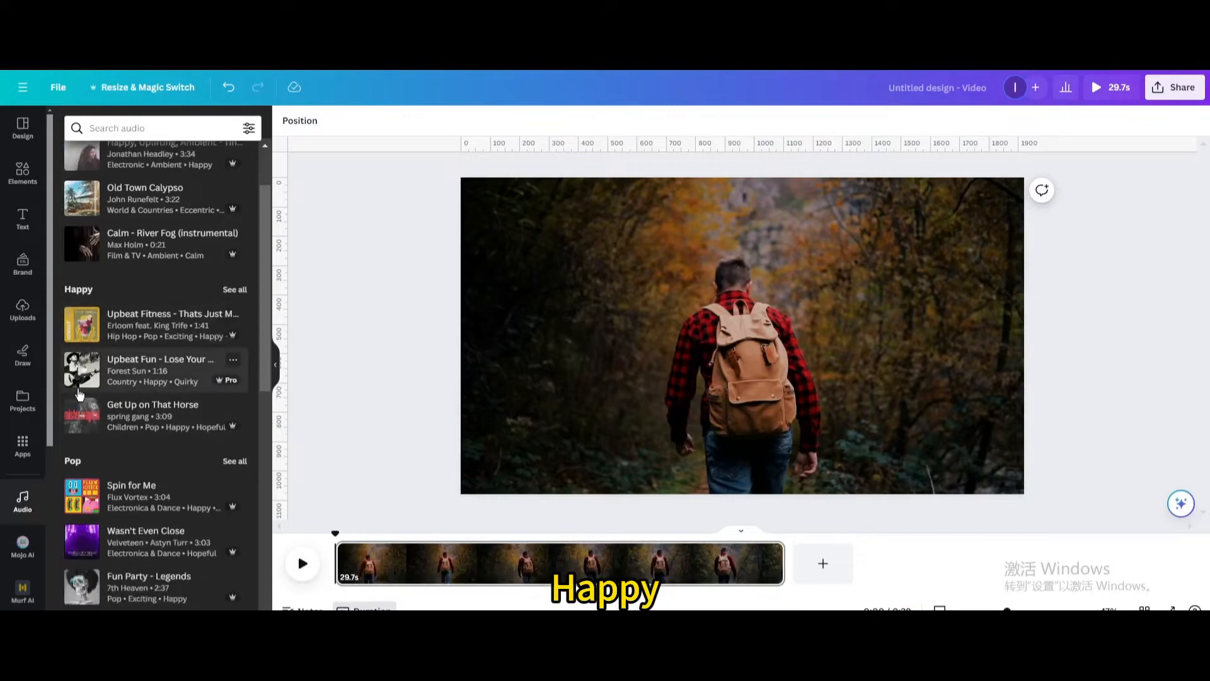
scroll("down", 3)
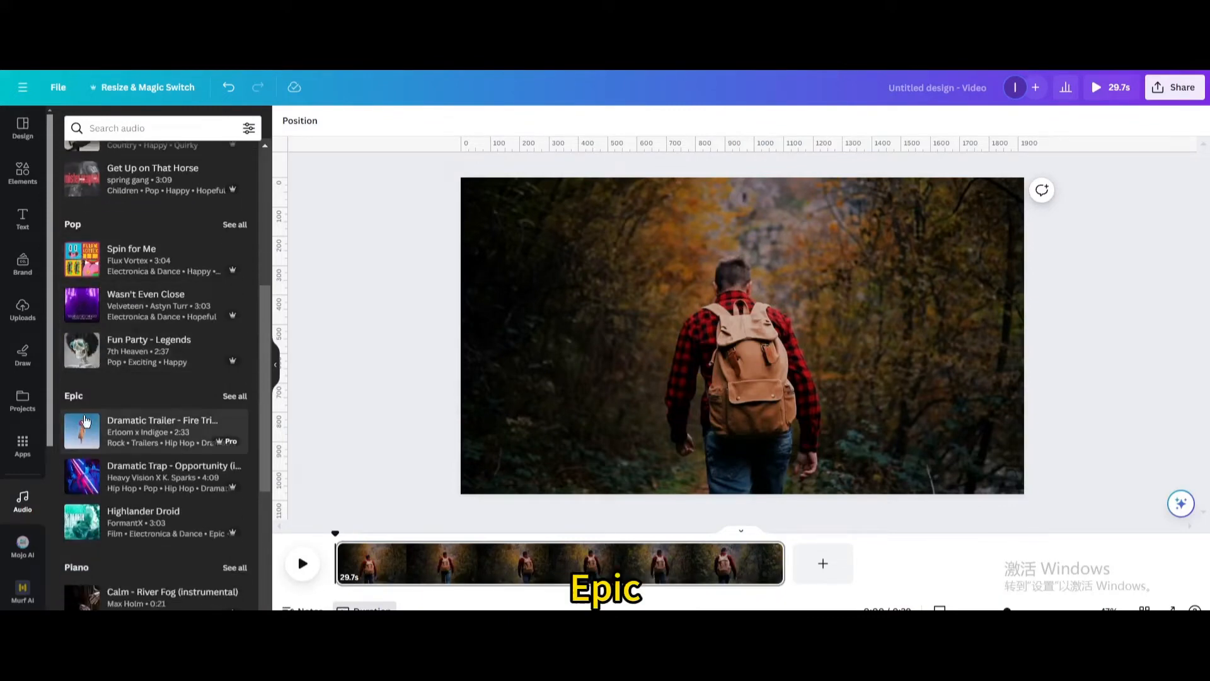
scroll("down", 3)
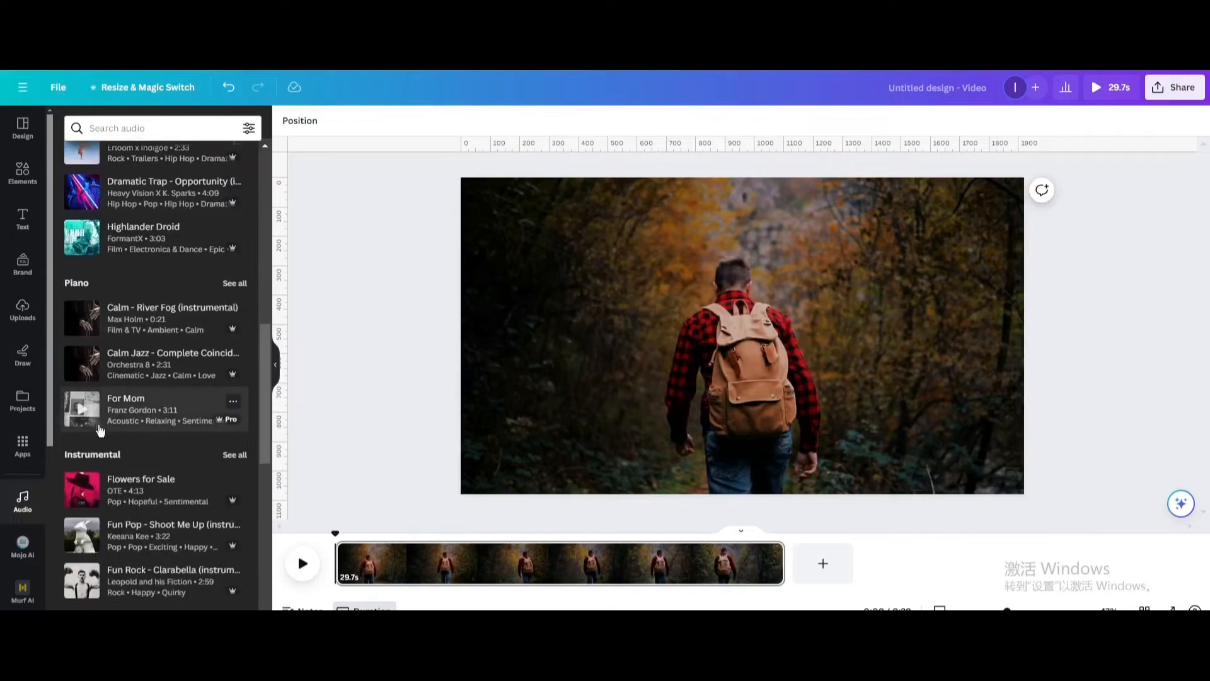
scroll("down", 3)
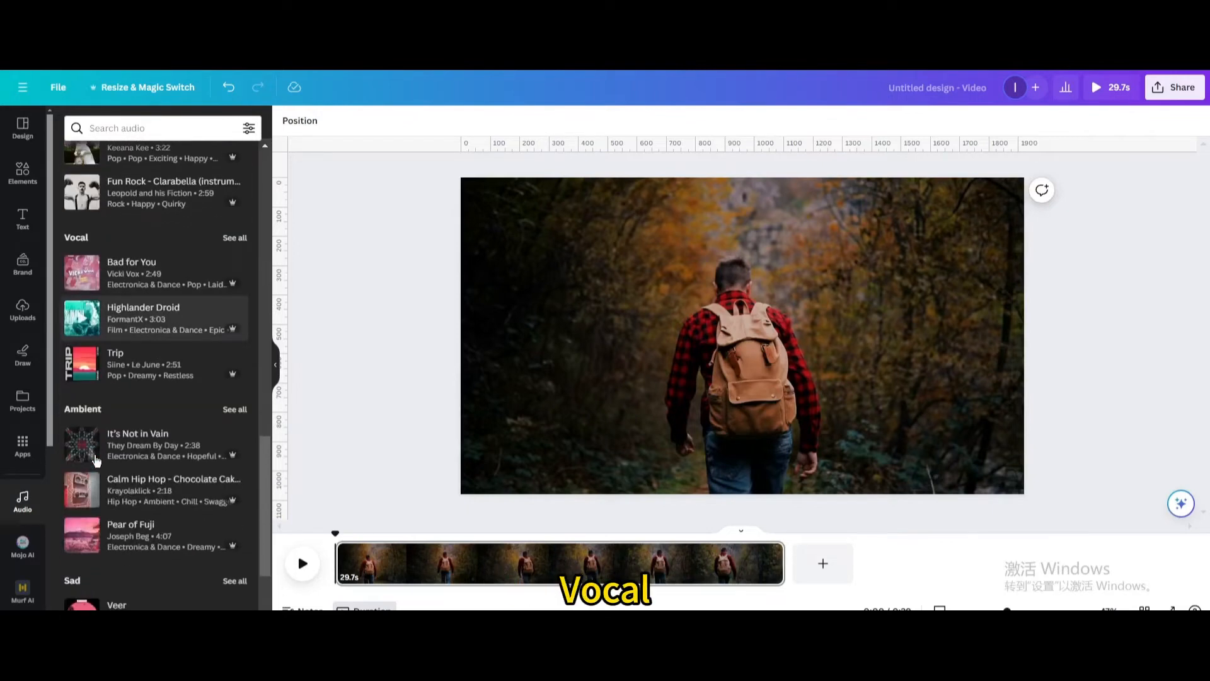
scroll("down", 3)
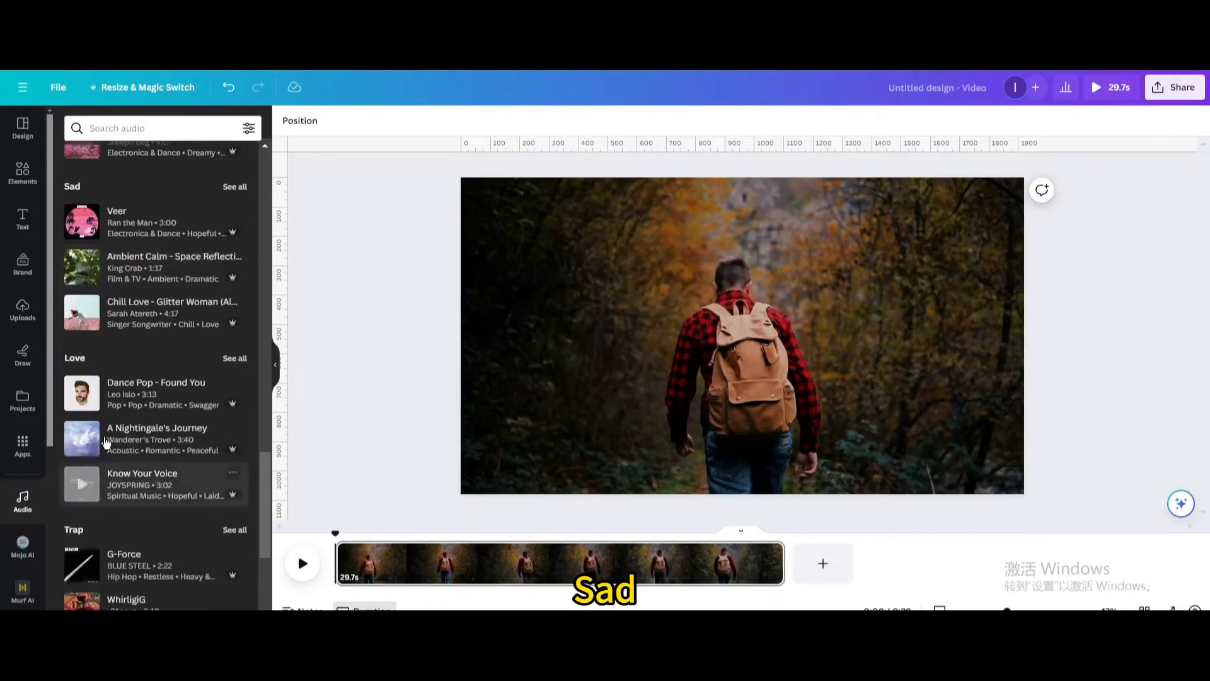
scroll("down", 3)
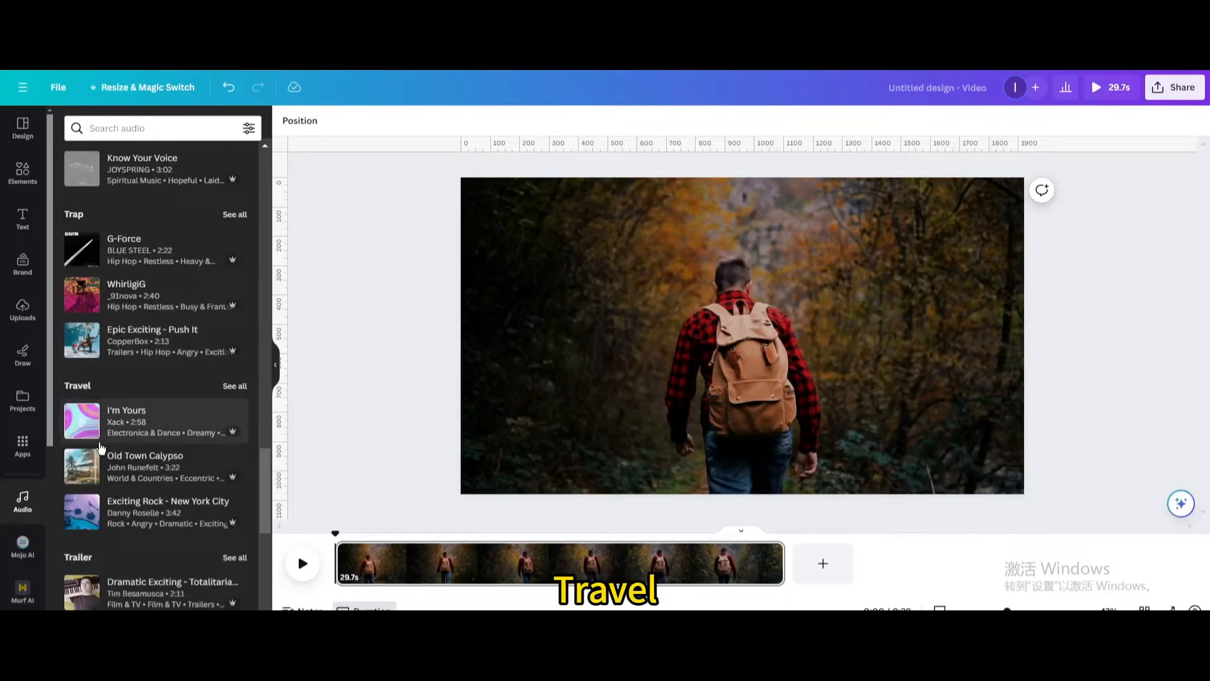
scroll("down", 3)
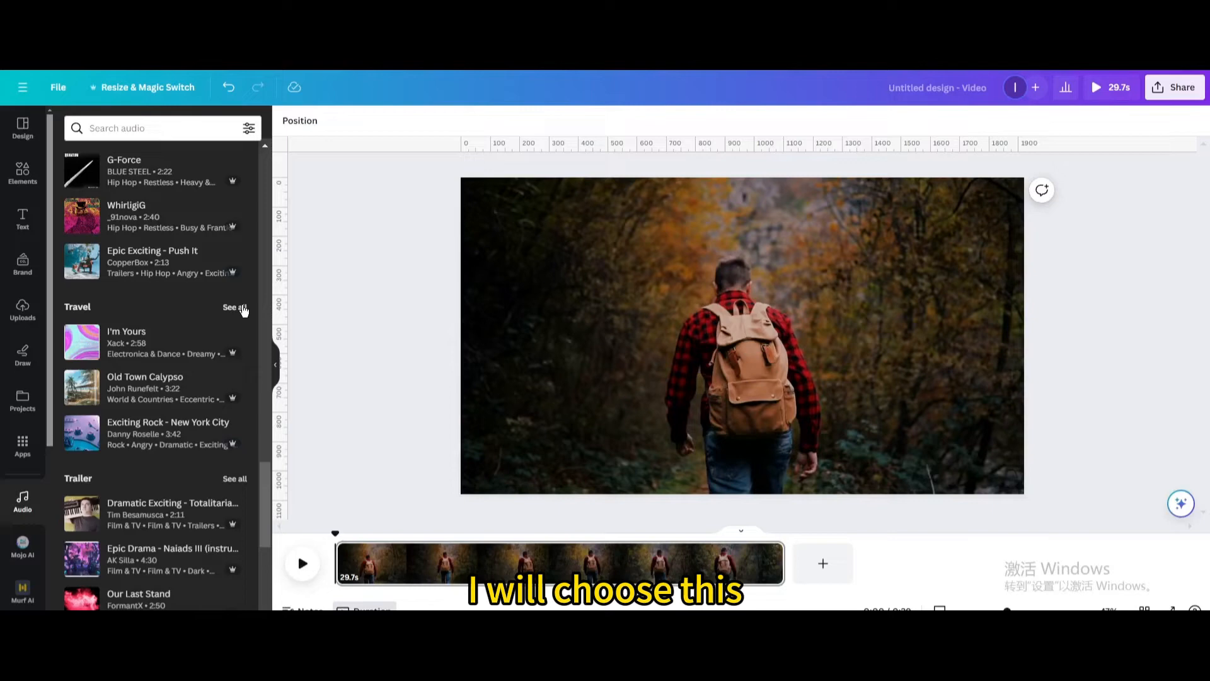
Add a Travel music track below the hiker clip and preview the video full screen.
left_click(235, 307)
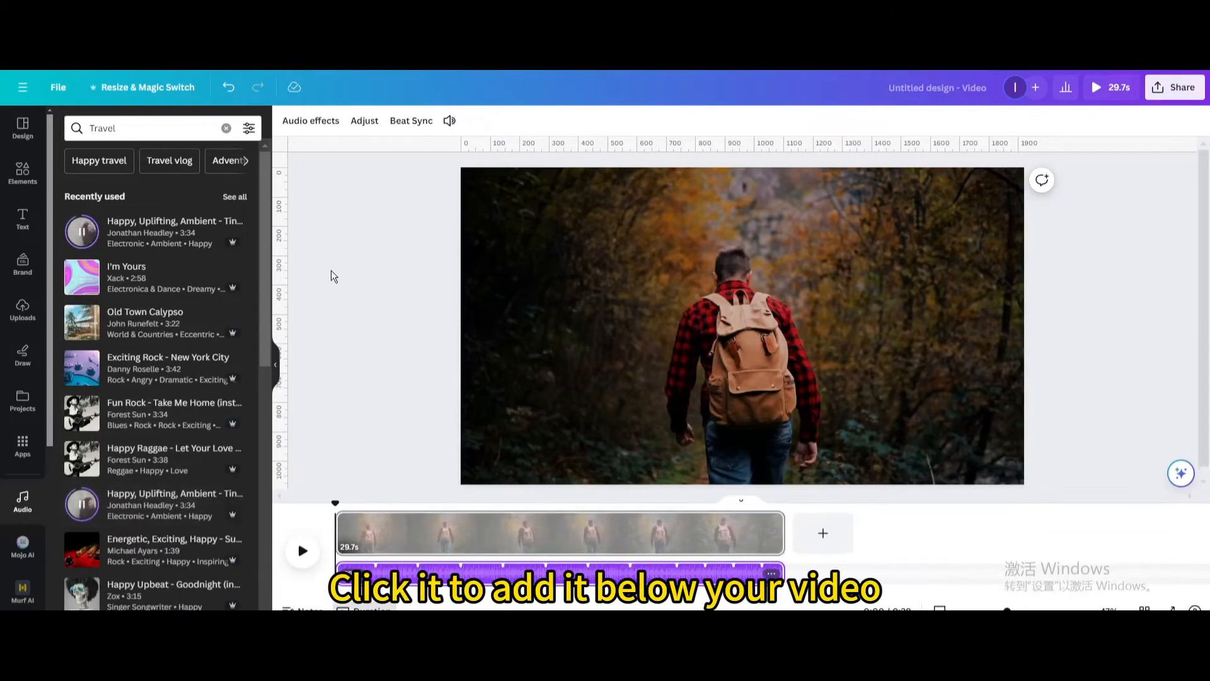
left_click(1096, 87)
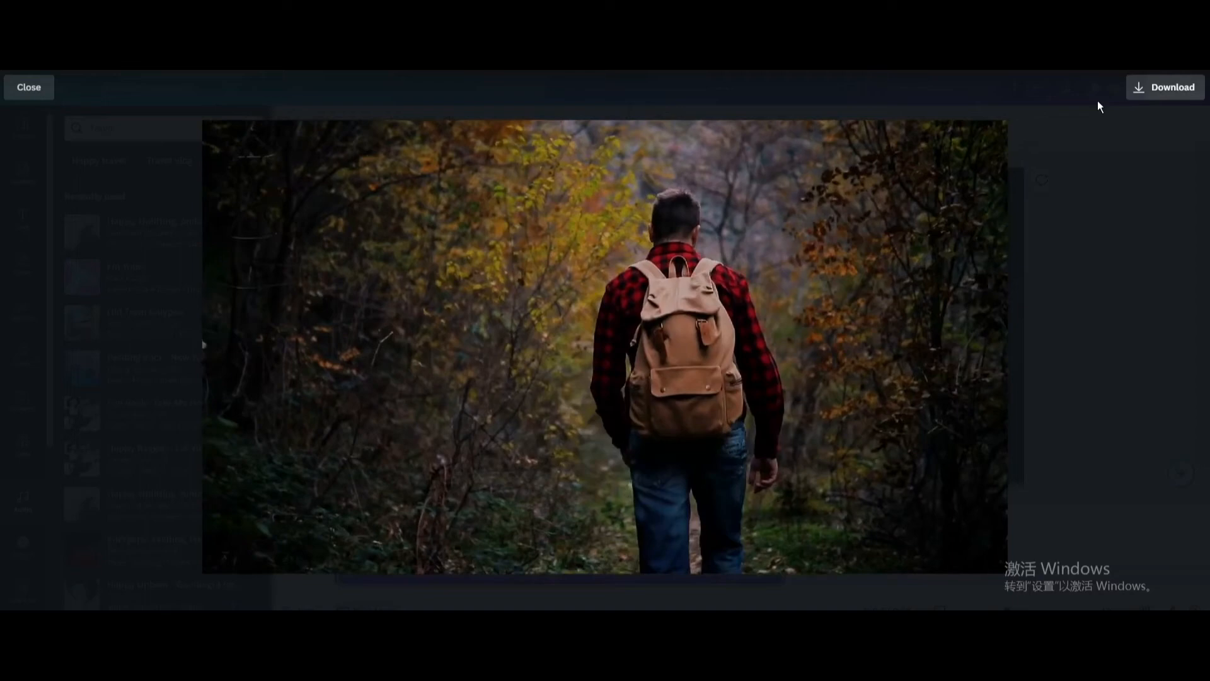
left_click(1175, 87)
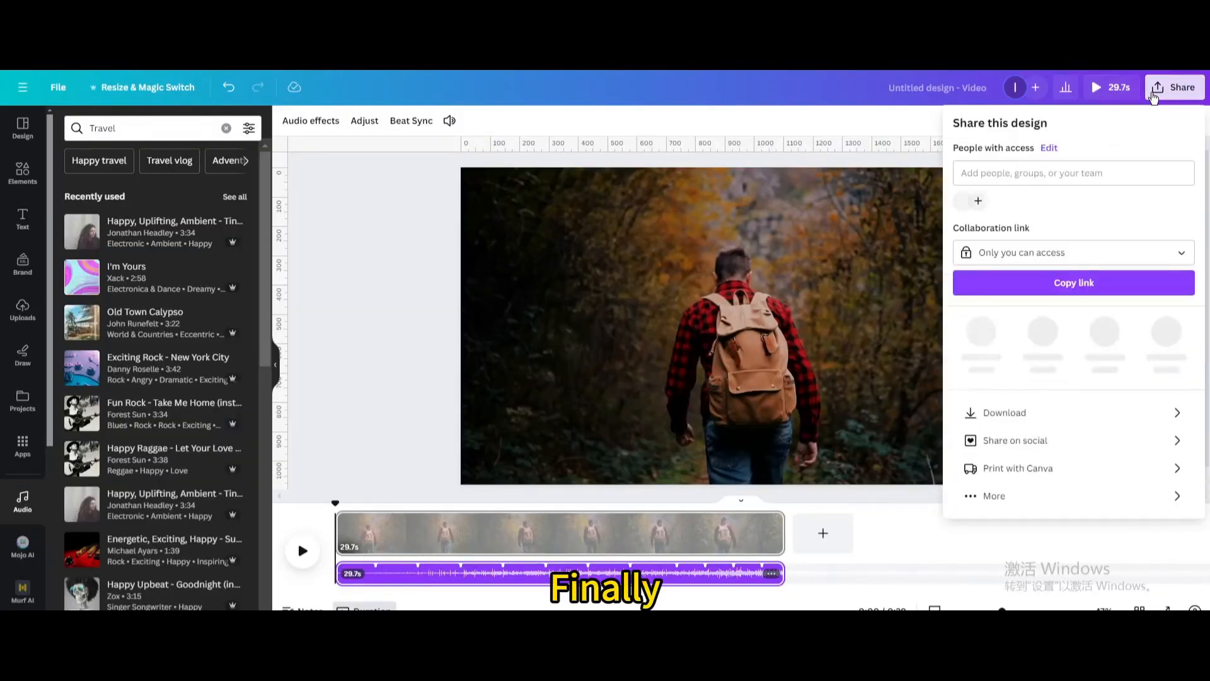
Download the video as a 1080p MP4.
left_click(1003, 412)
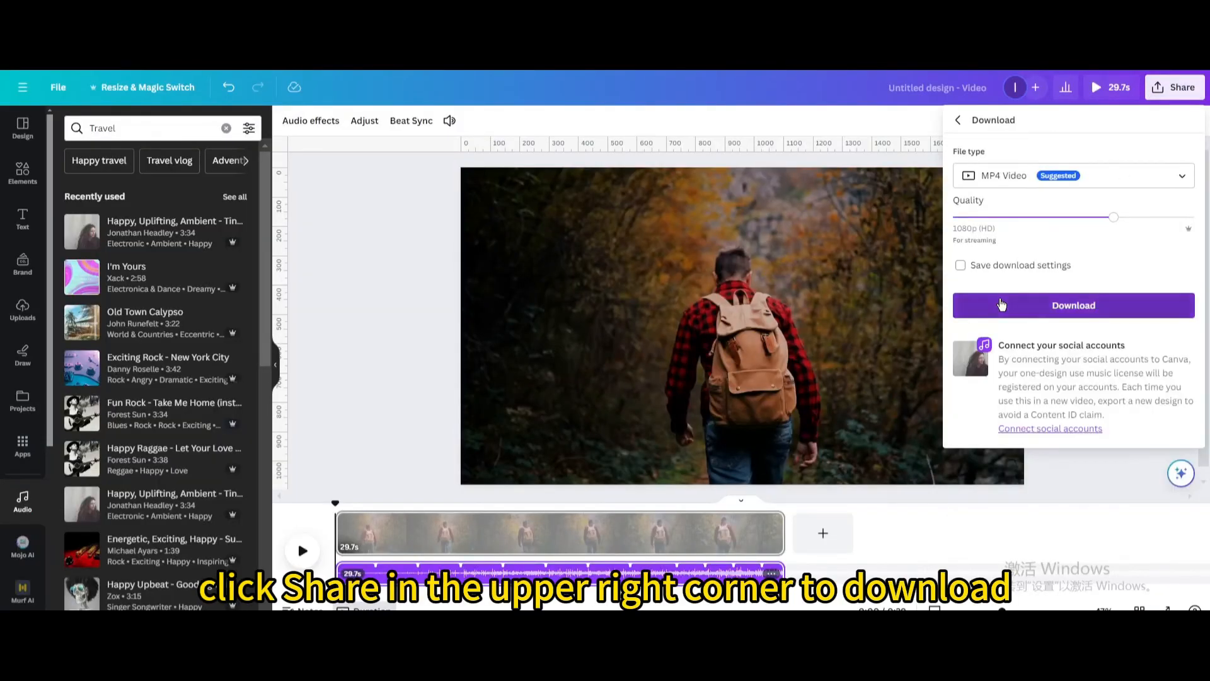
left_click(1073, 305)
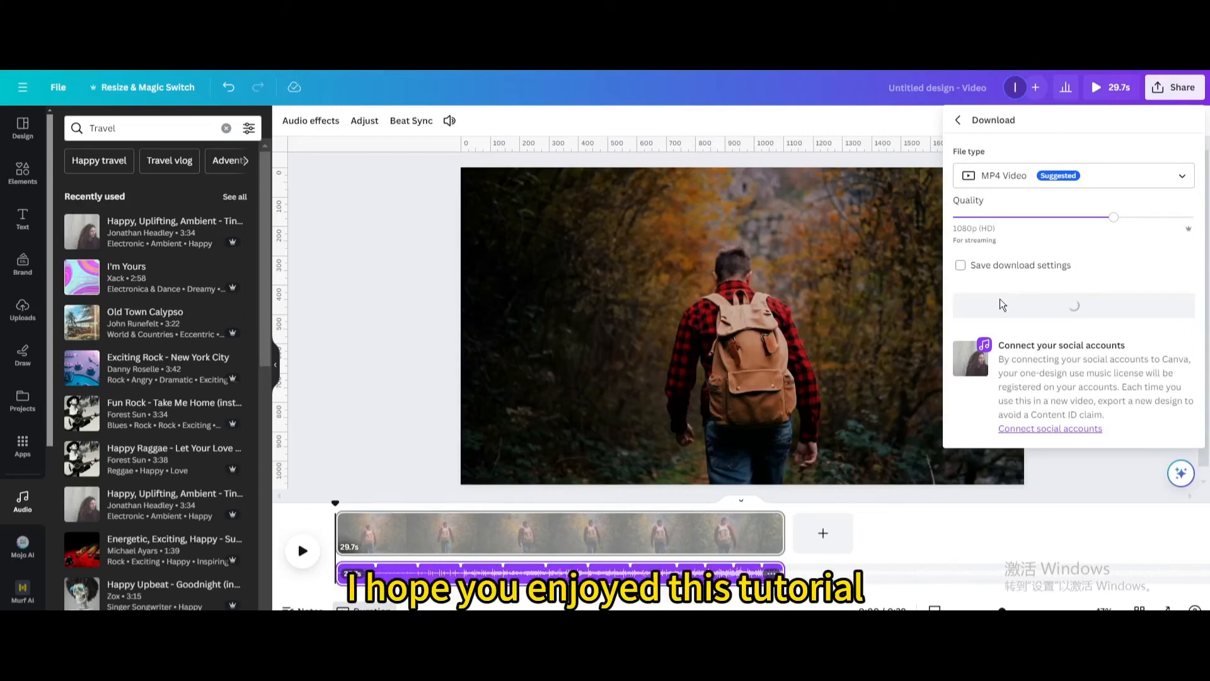